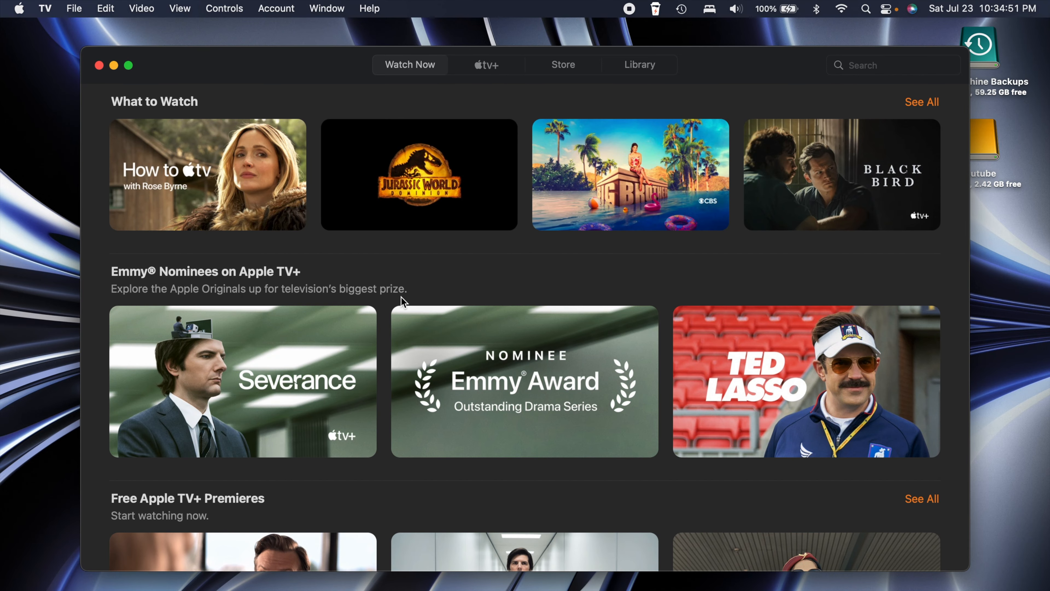
Minimize Safari's apple.com window and bring up System Preferences from the Dock.
scroll("down", 3)
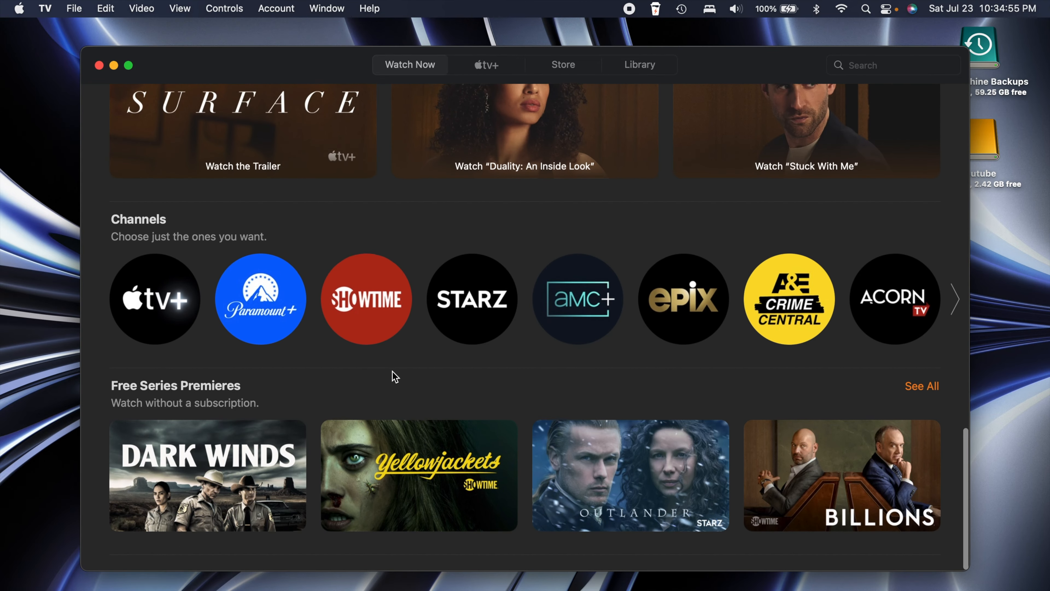
scroll("up", 3)
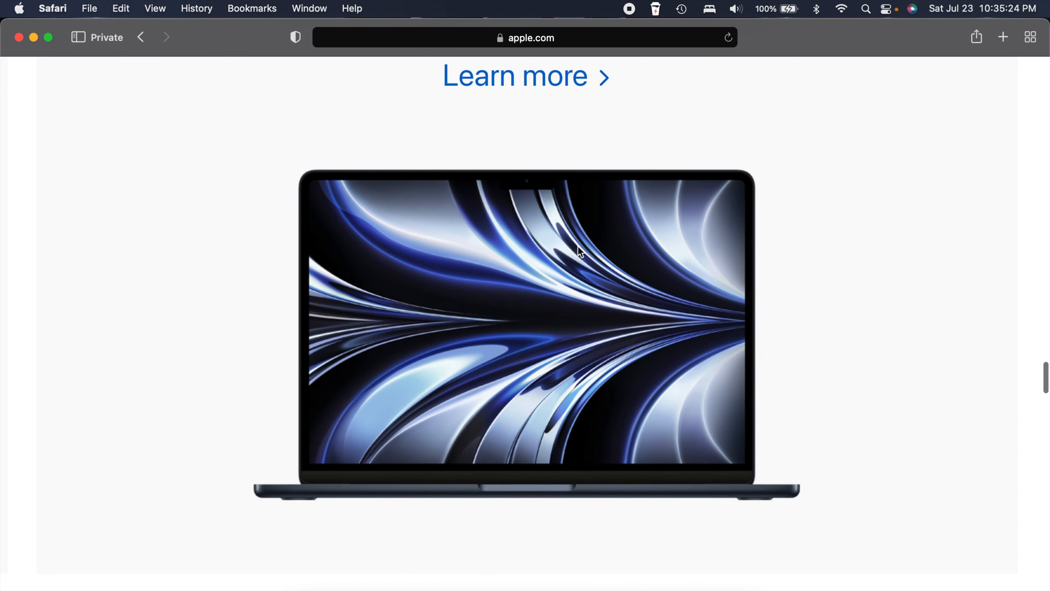
mouse_move(347, 111)
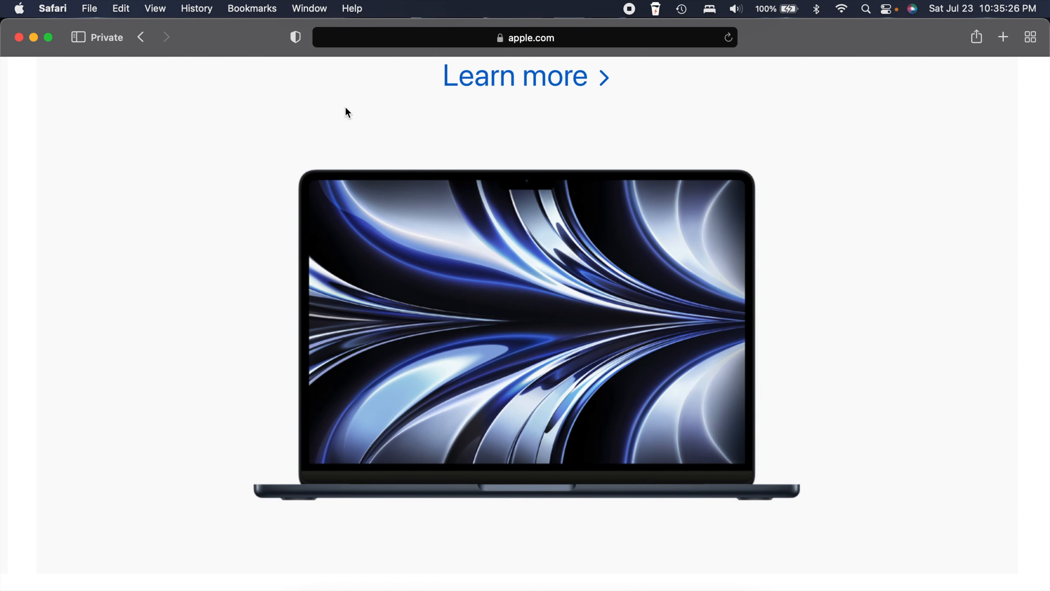
mouse_move(777, 176)
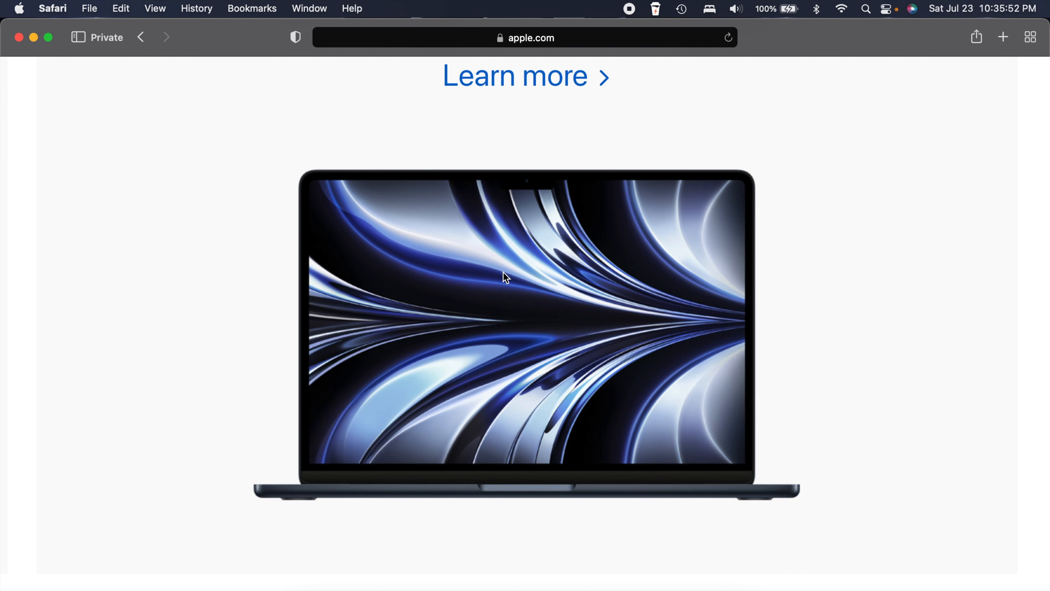
mouse_move(455, 313)
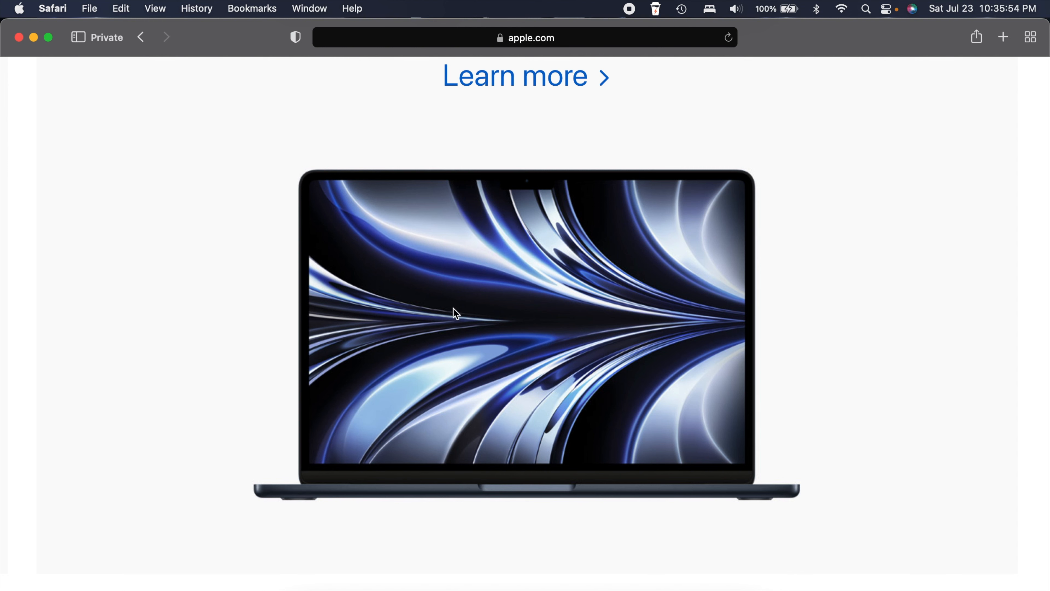
left_click(33, 38)
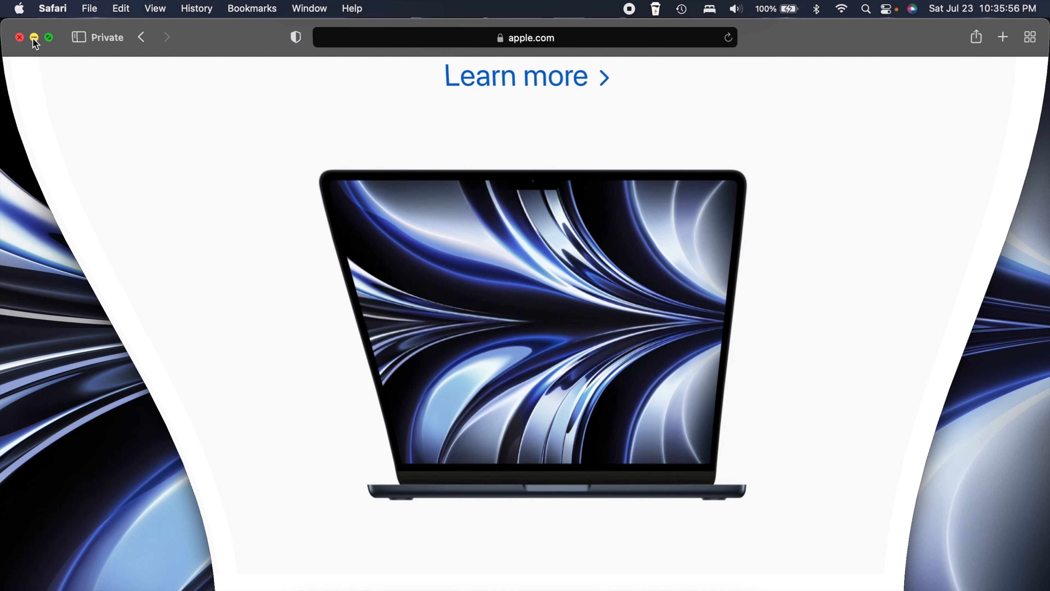
left_click(33, 36)
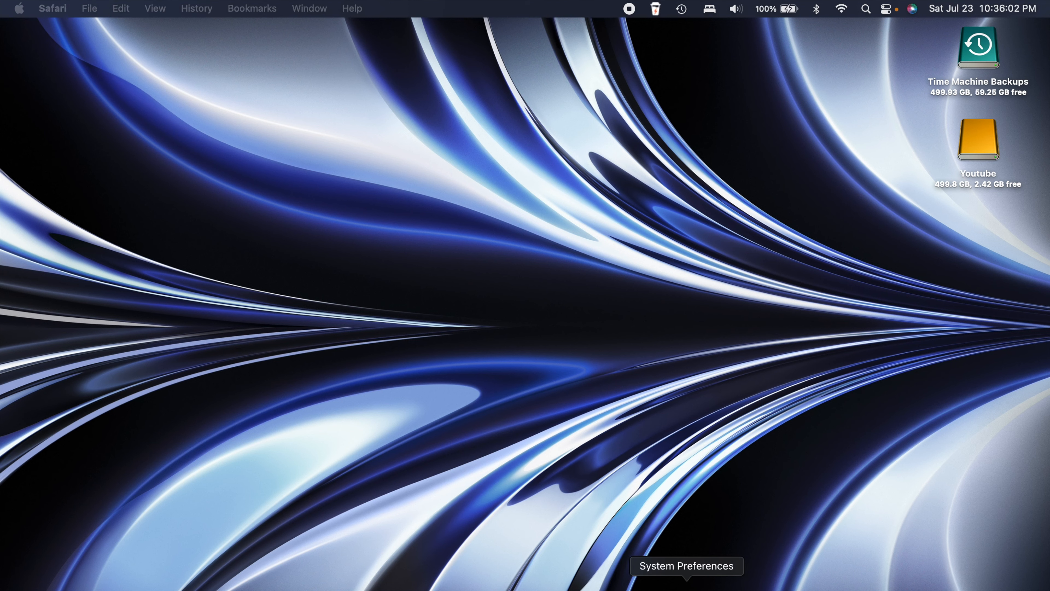
left_click(685, 566)
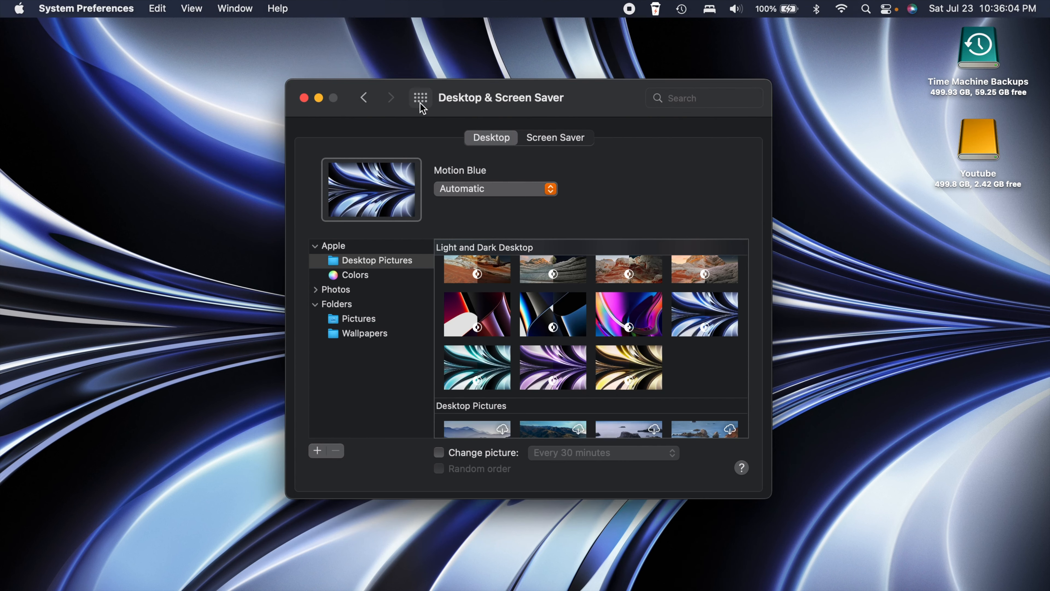
mouse_move(629, 353)
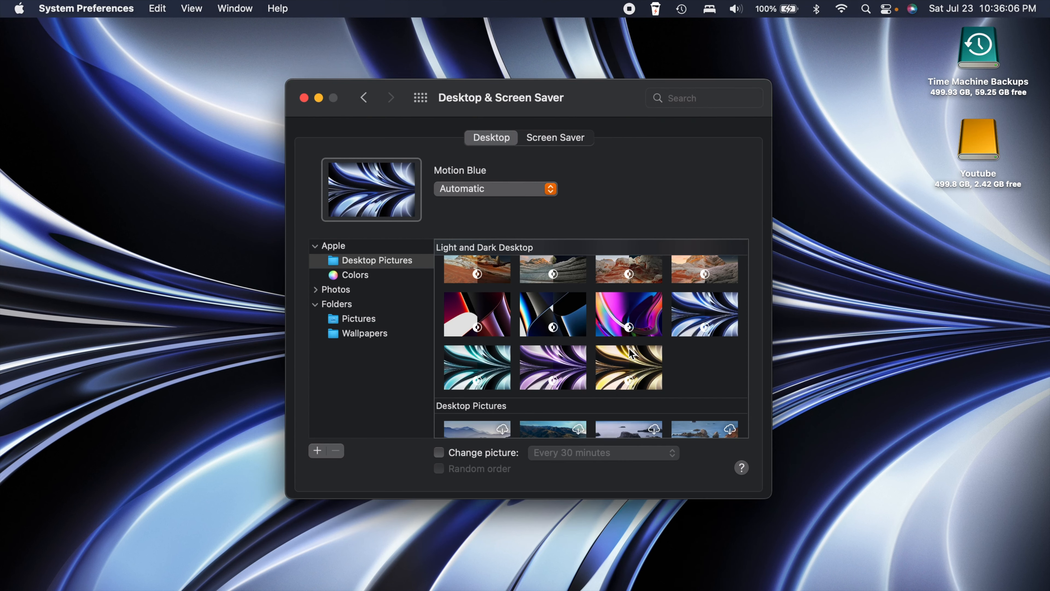
Scroll the Light and Dark Desktop section and select the Motion Blue wallpaper.
scroll("up", 3)
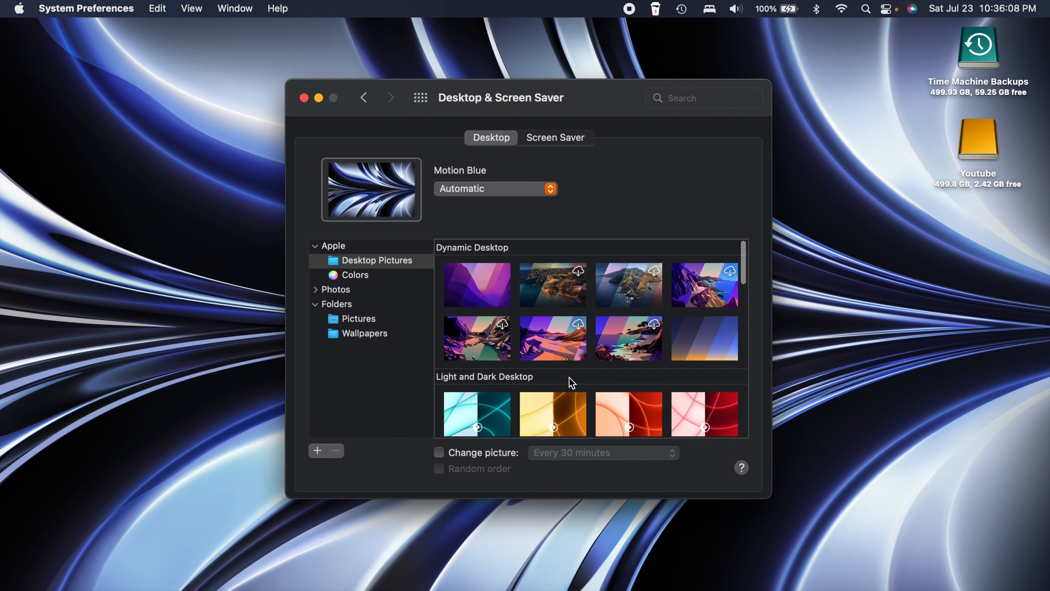
scroll("down", 3)
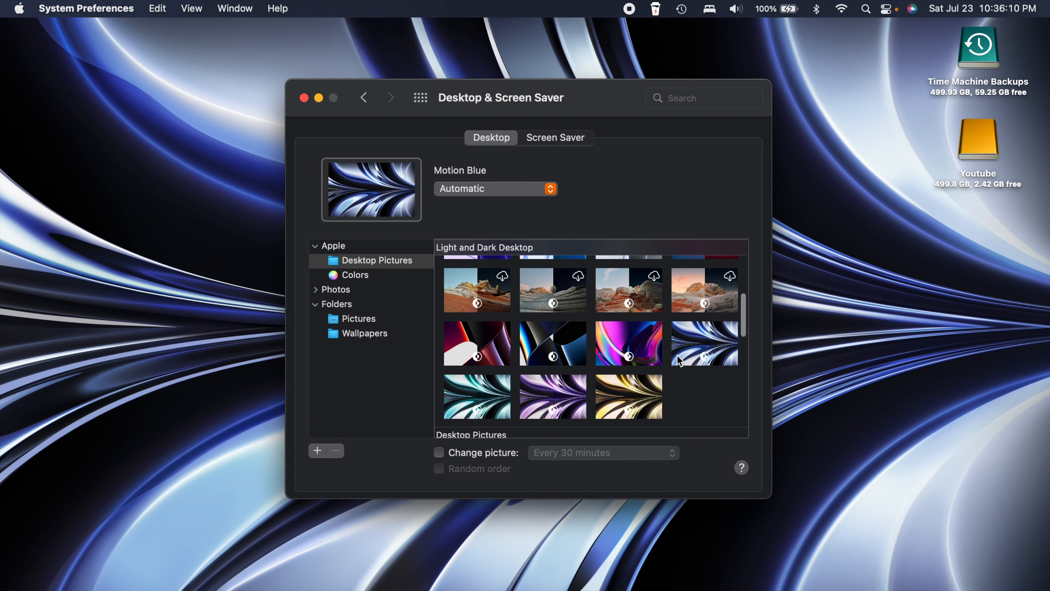
scroll("down", 3)
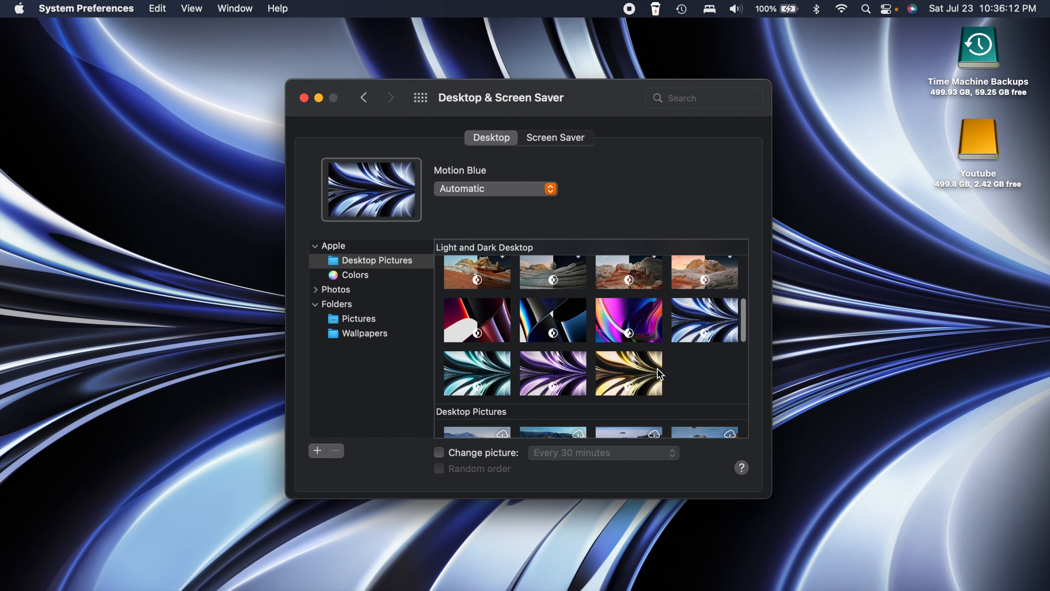
left_click(705, 320)
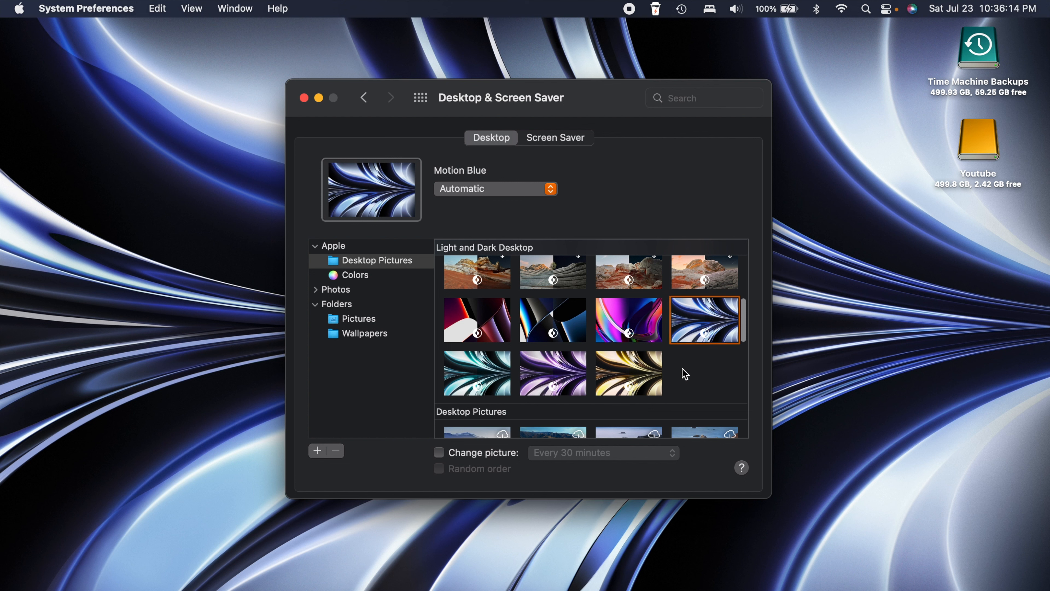
Try the Motion Green, Purple and Yellow wallpapers, then restore Motion Blue.
left_click(476, 373)
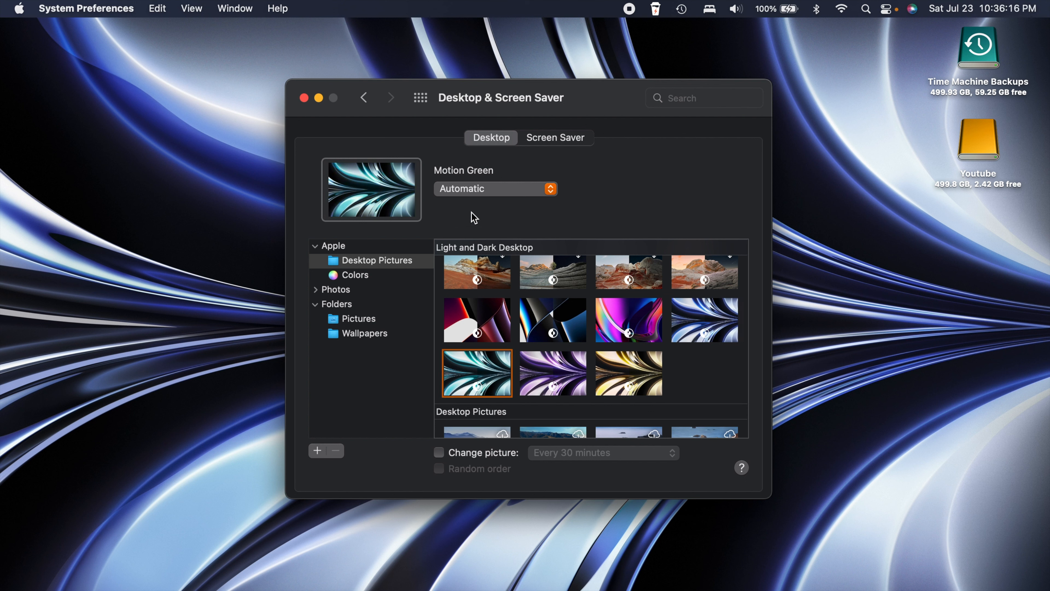
left_click(552, 373)
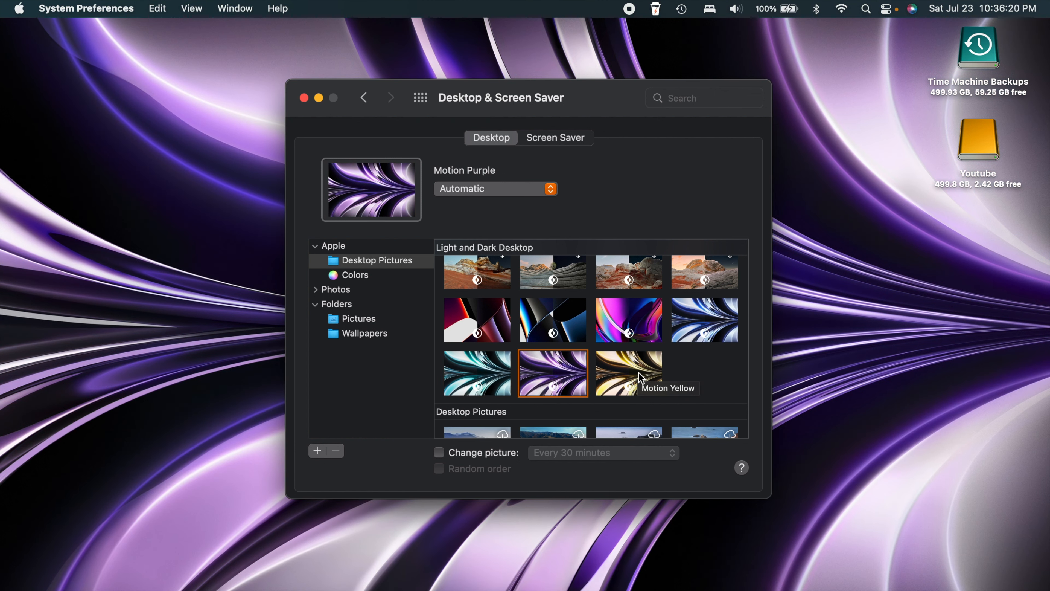
left_click(628, 373)
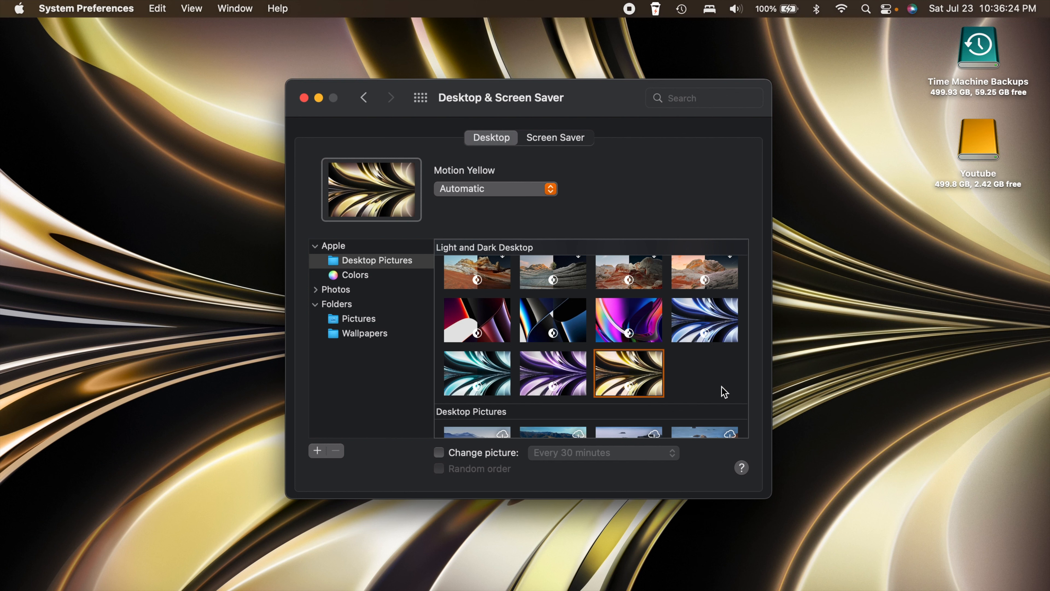
mouse_move(487, 196)
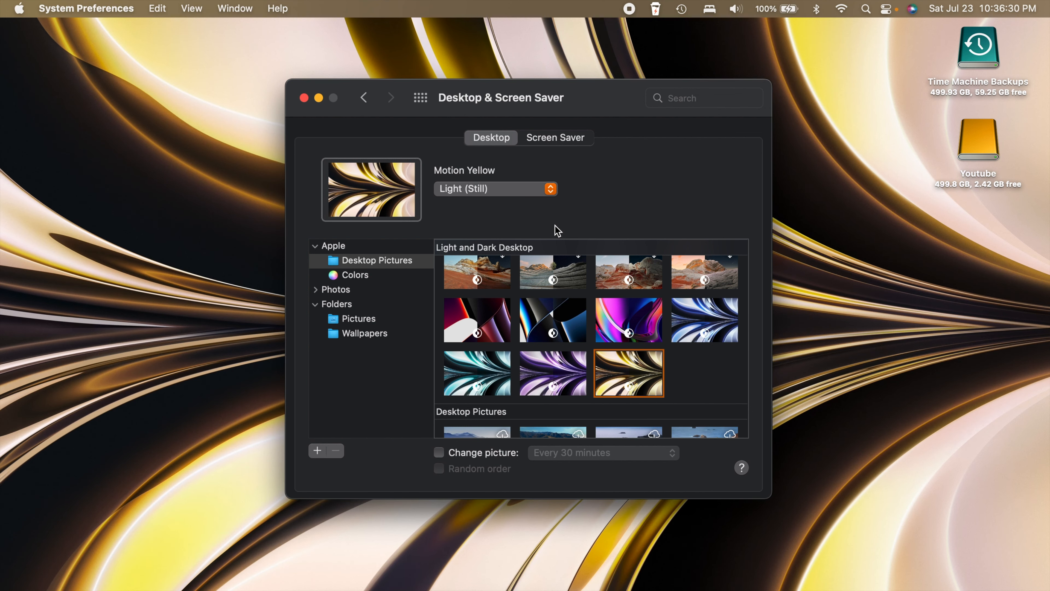
mouse_move(533, 192)
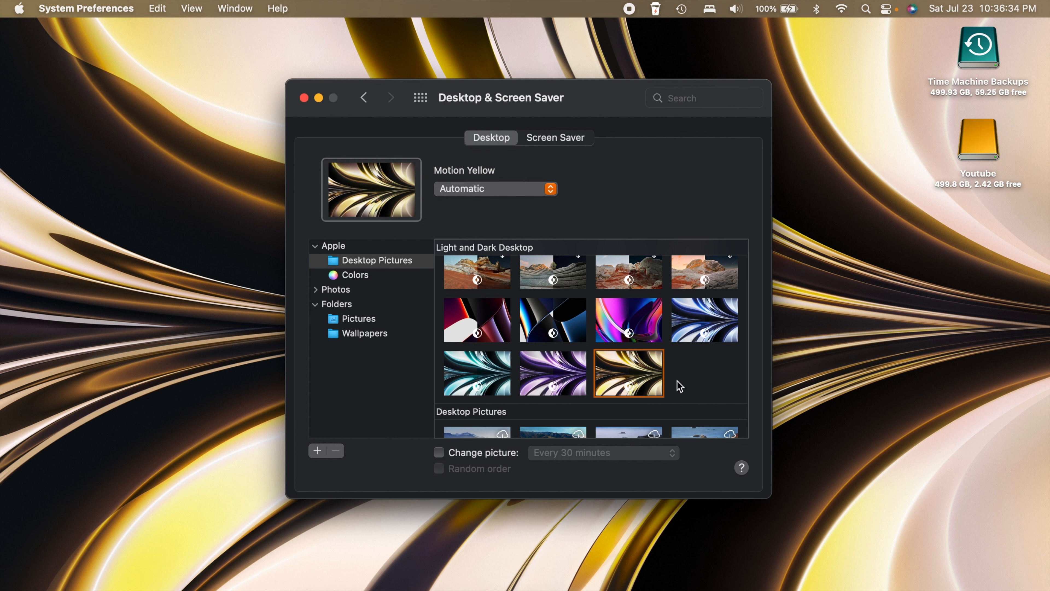
mouse_move(725, 328)
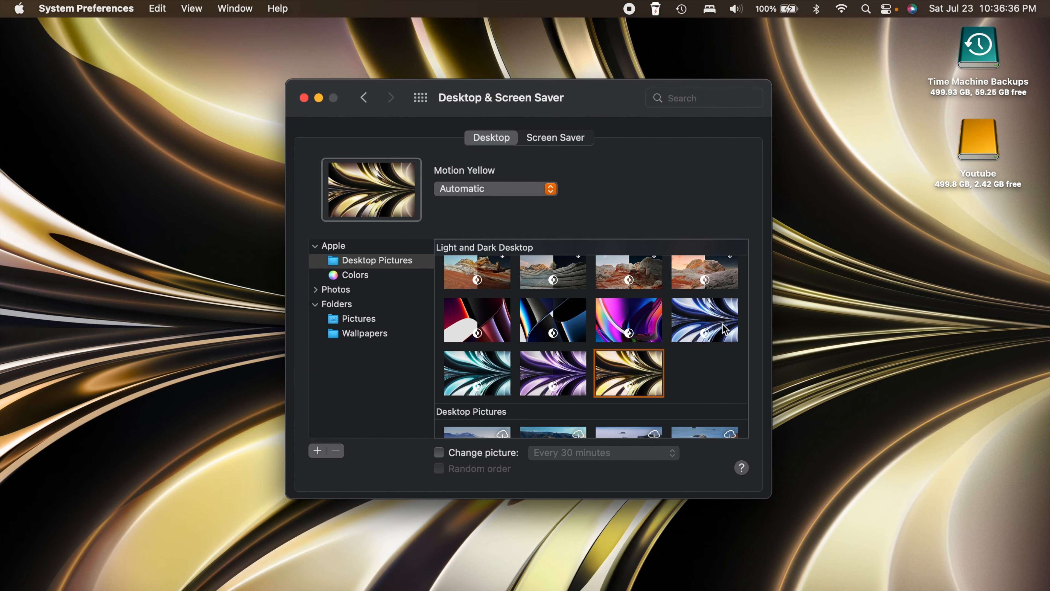
left_click(704, 319)
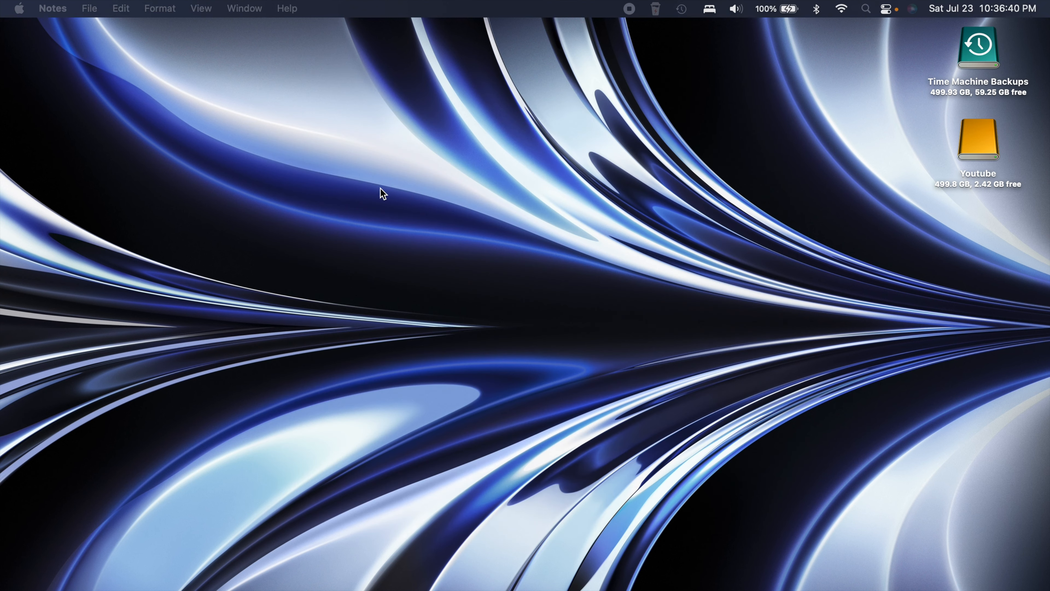
Restore the Safari window and scroll Apple's security updates page to the releases table.
left_click(647, 576)
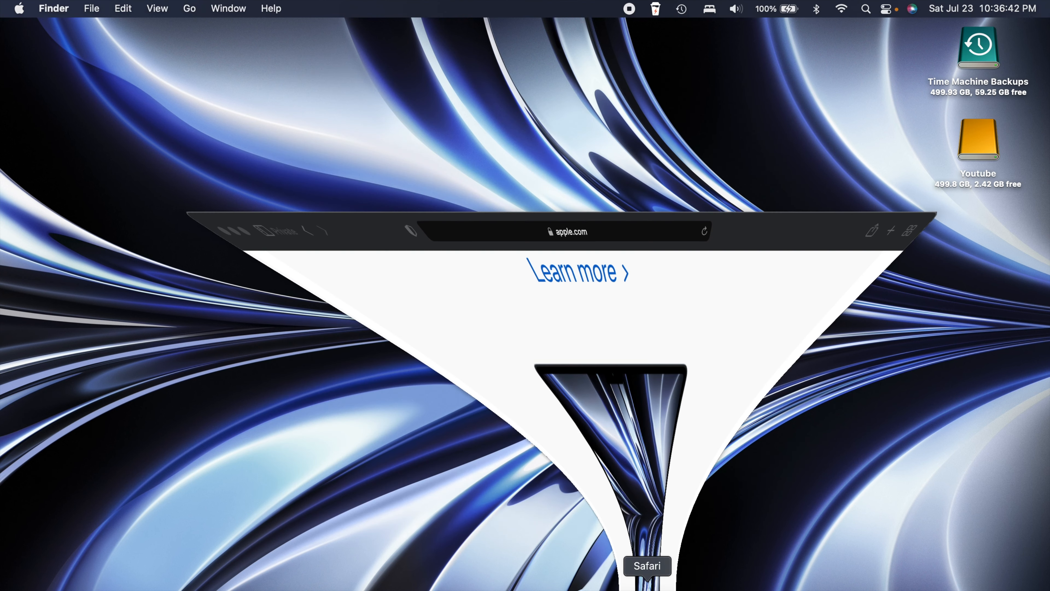
left_click(647, 565)
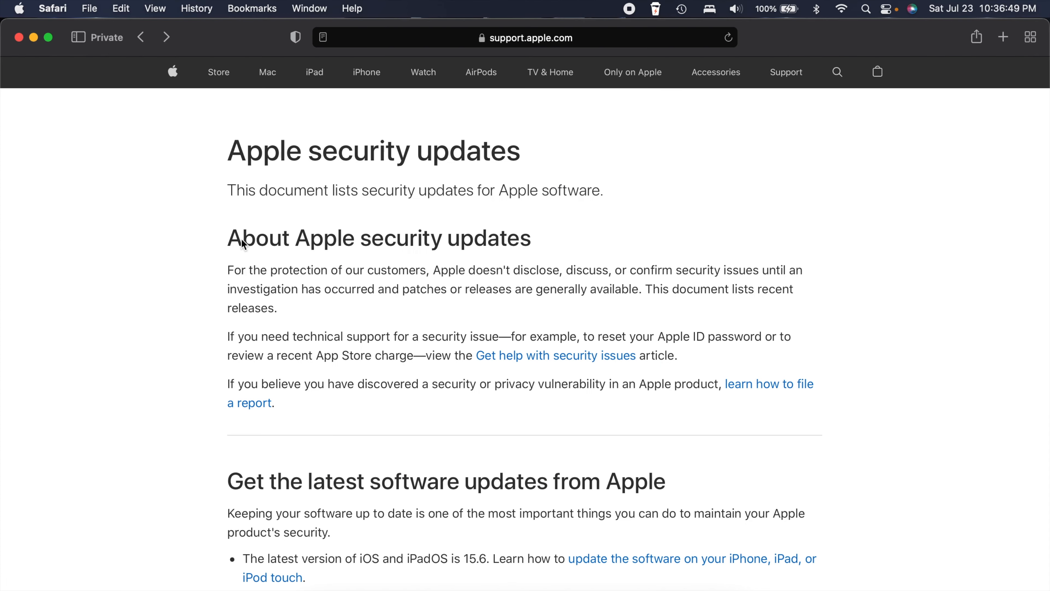
scroll("down", 3)
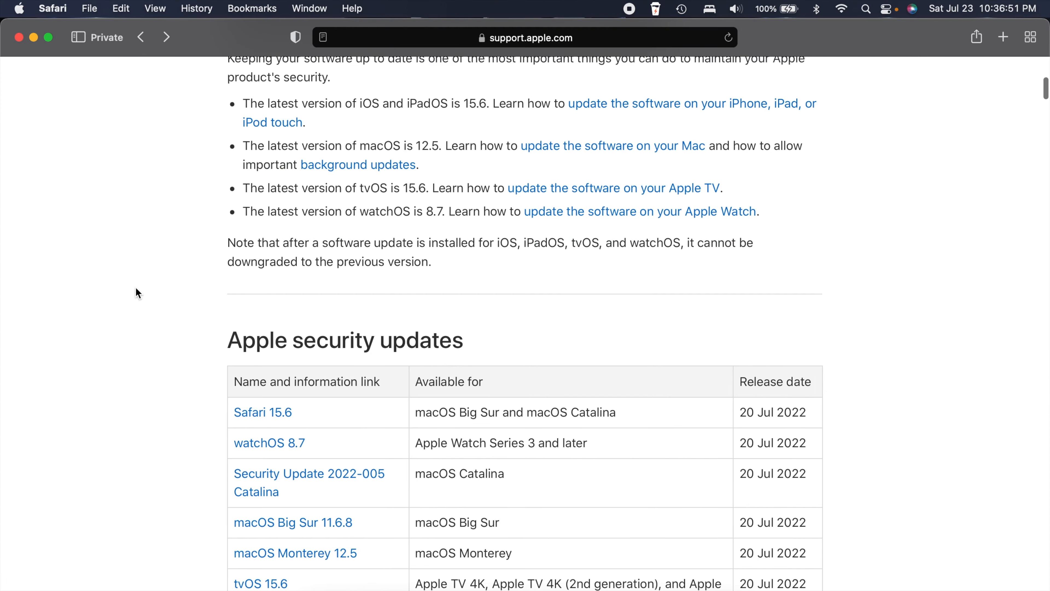
scroll("down", 3)
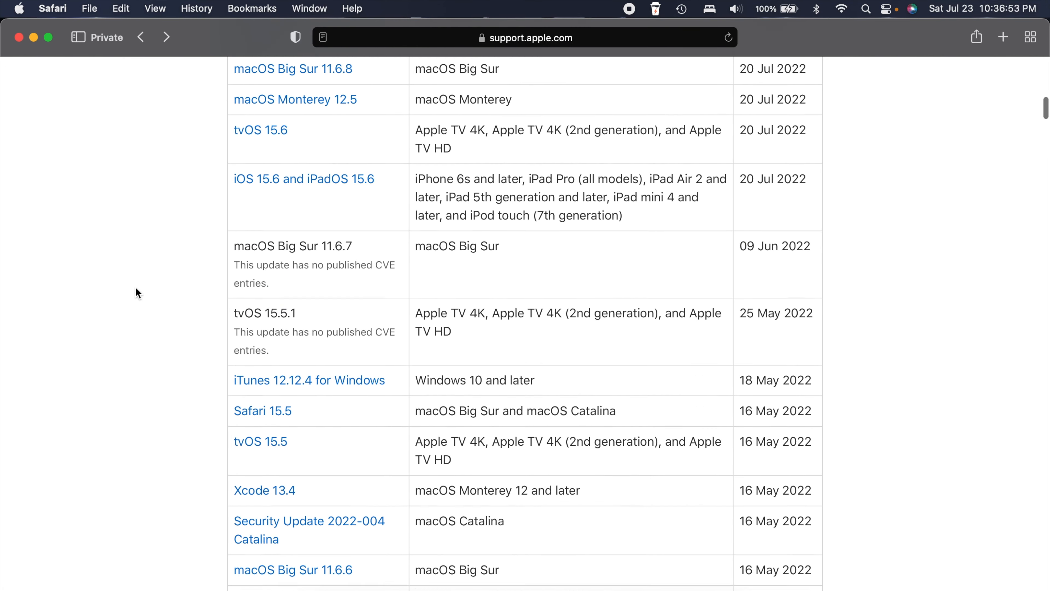
scroll("up", 3)
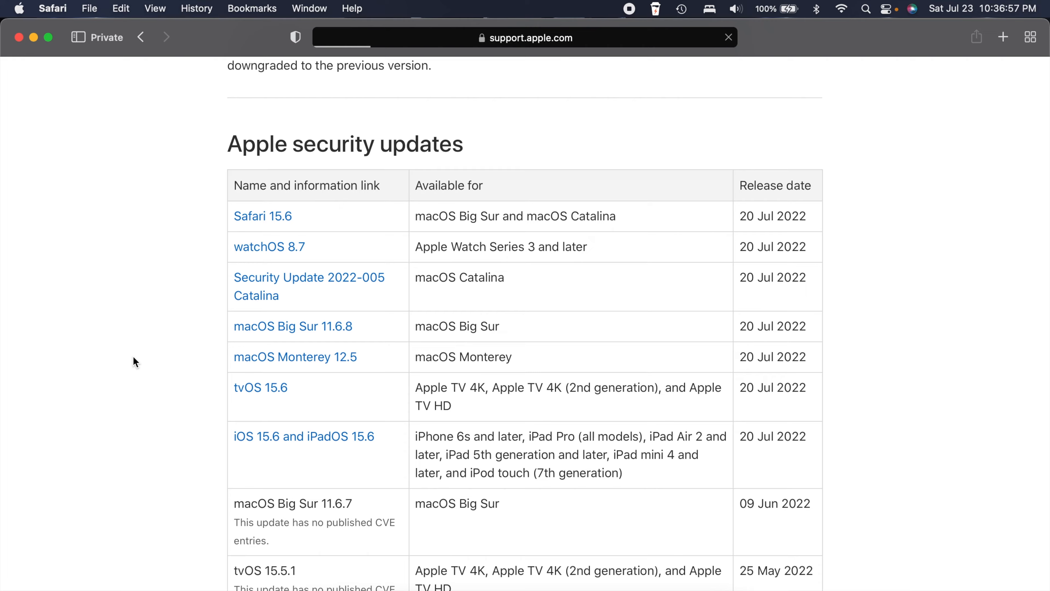
Open the macOS Monterey 12.5 security notes and mark the APFS entry.
left_click(295, 356)
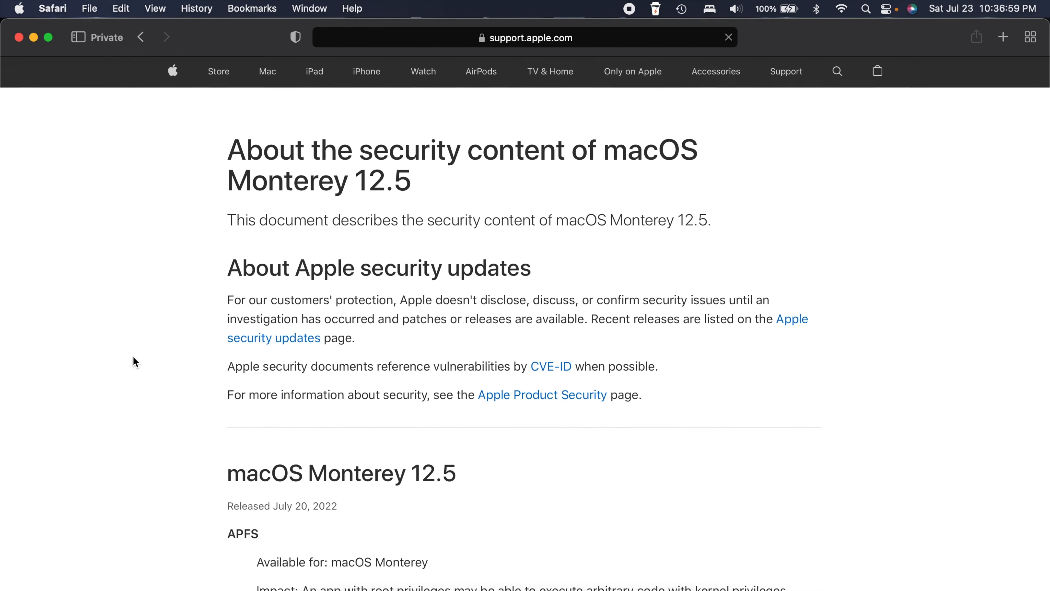
scroll("down", 3)
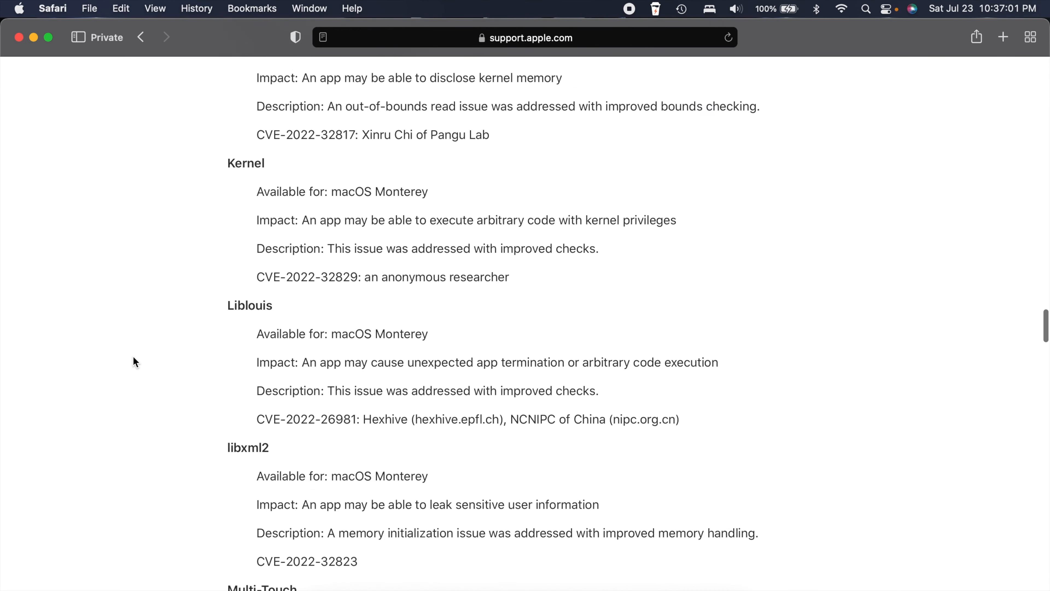
scroll("down", 3)
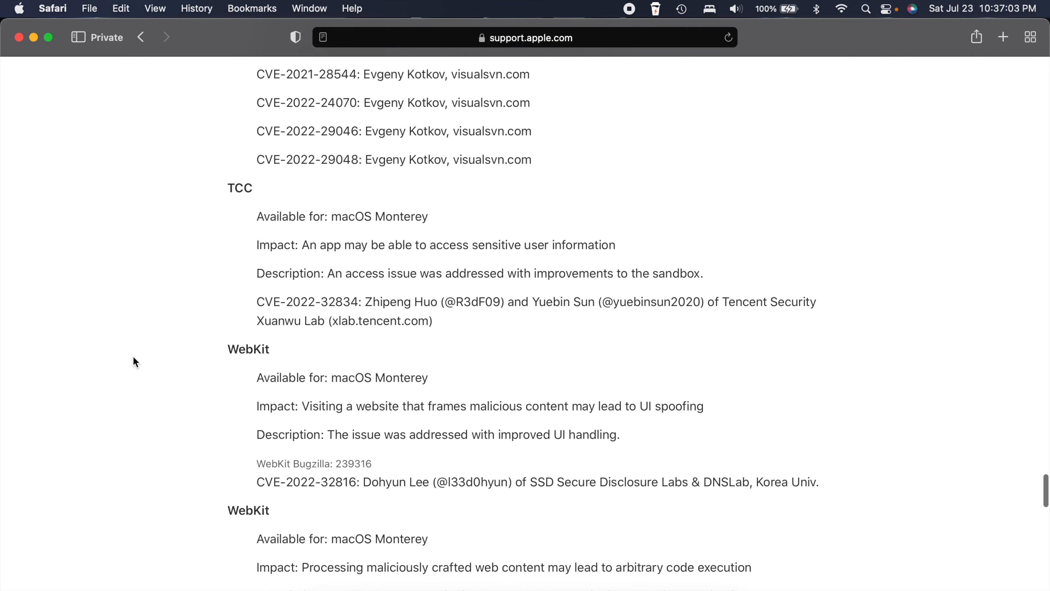
scroll("down", 3)
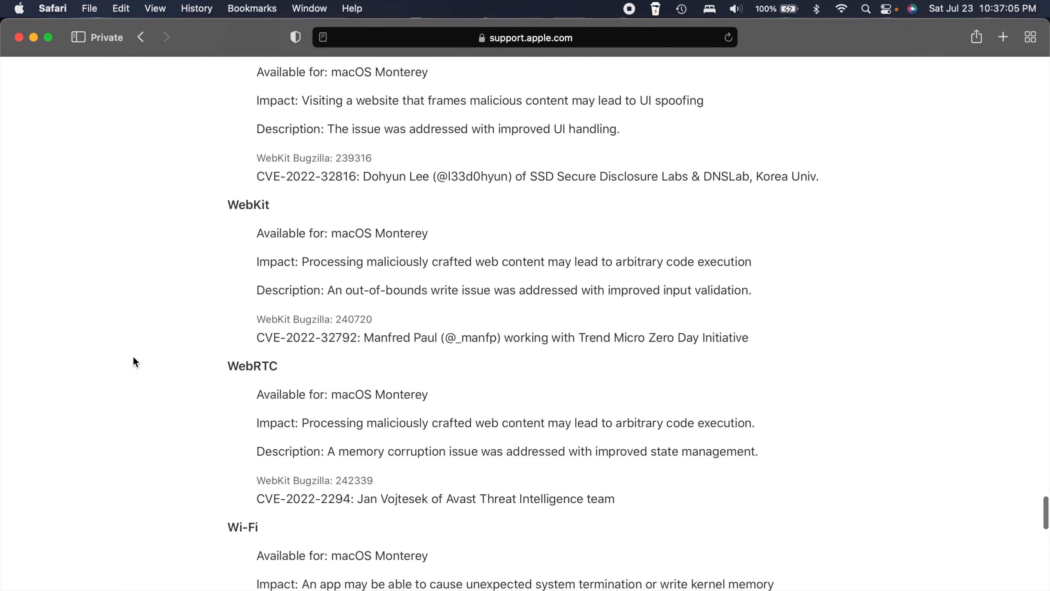
scroll("up", 3)
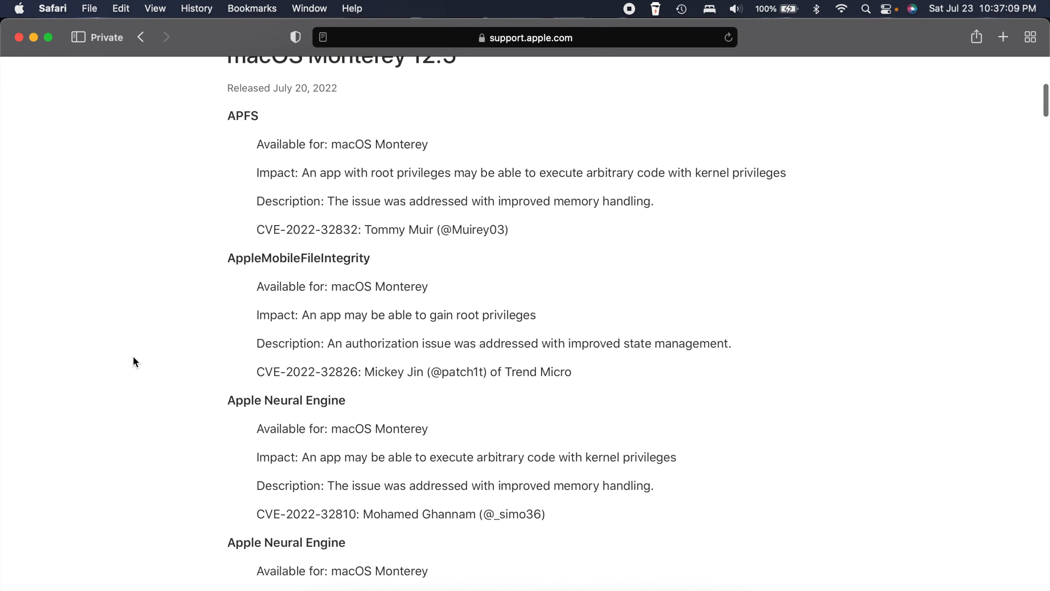
scroll("up", 3)
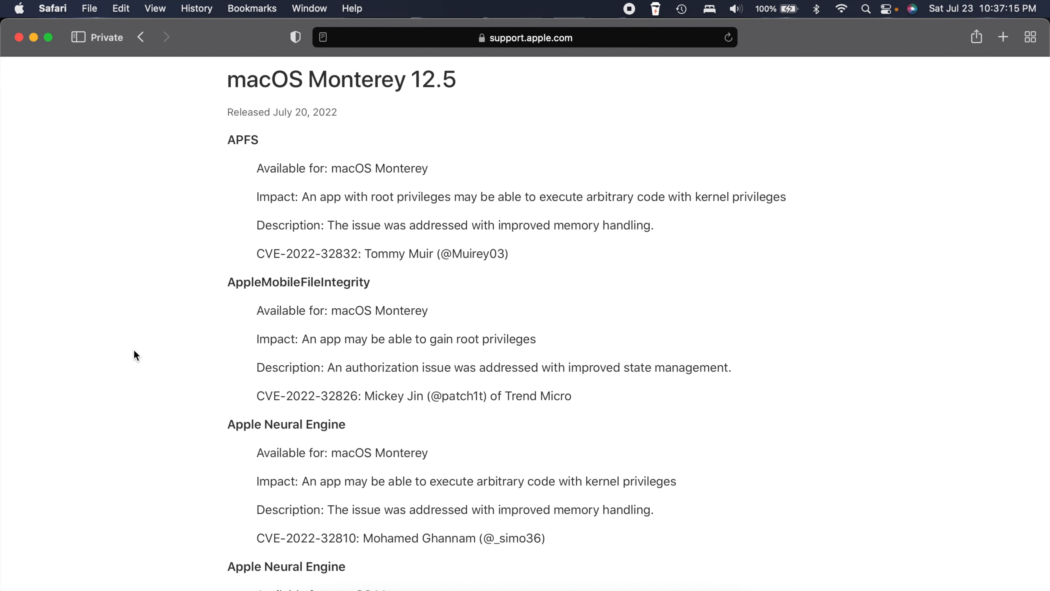
double_click(243, 140)
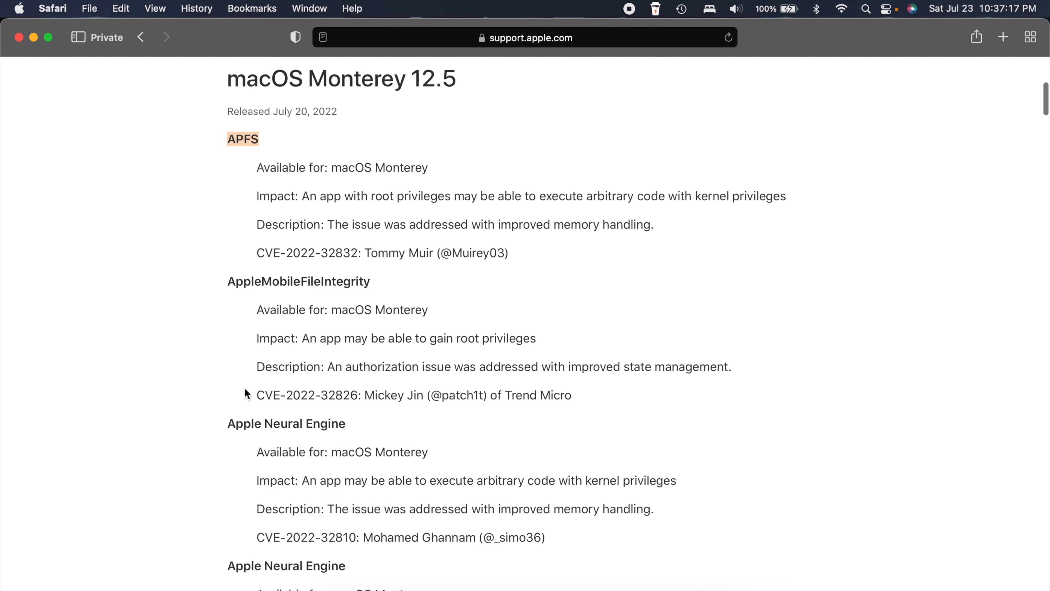
Scroll through the rest of the 12.5 security notes, then leave only the desktop active.
scroll("down", 3)
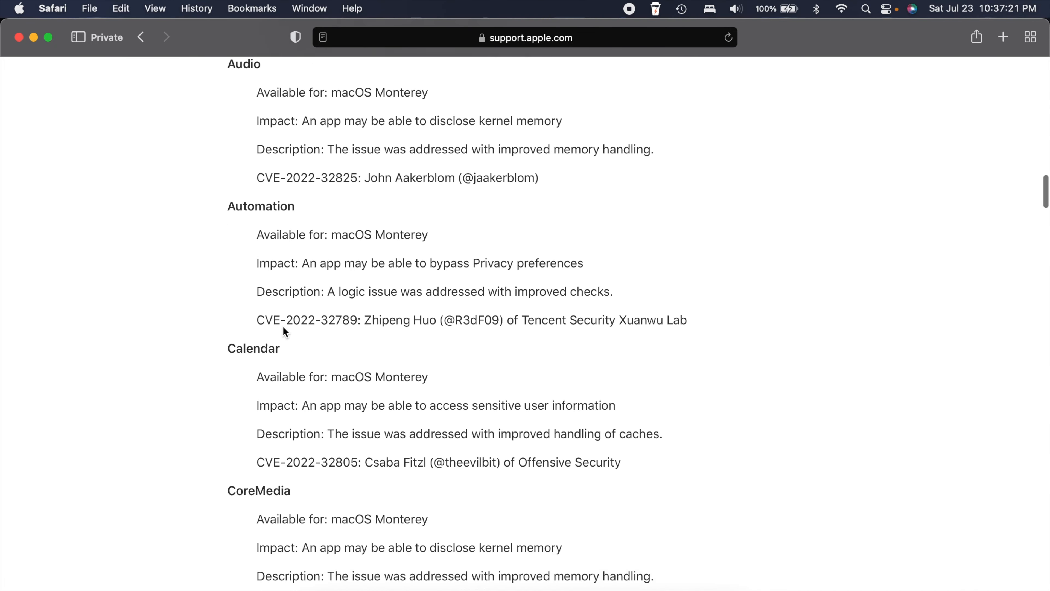
scroll("down", 3)
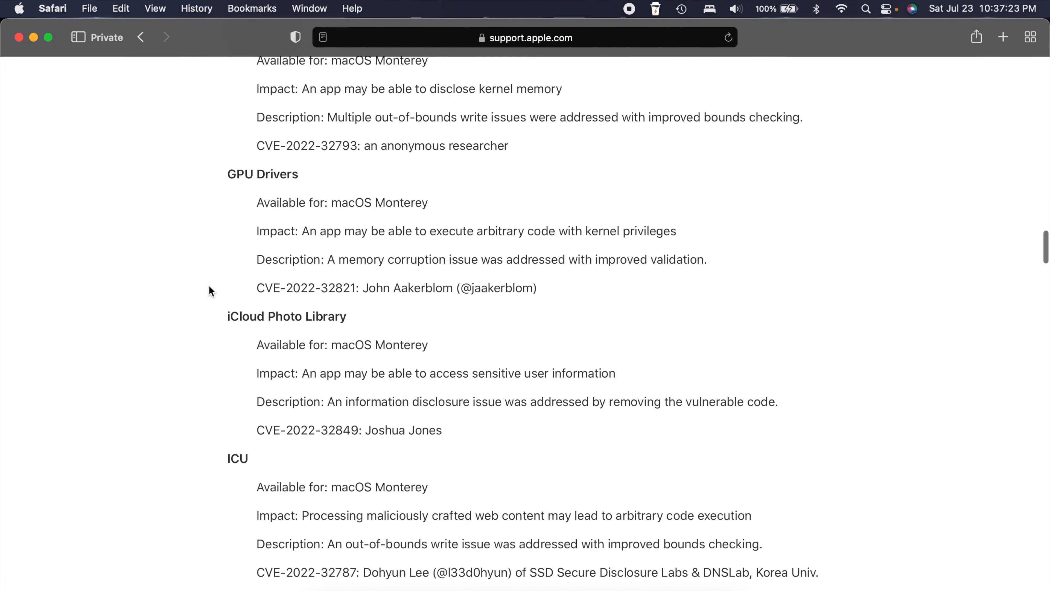
scroll("down", 3)
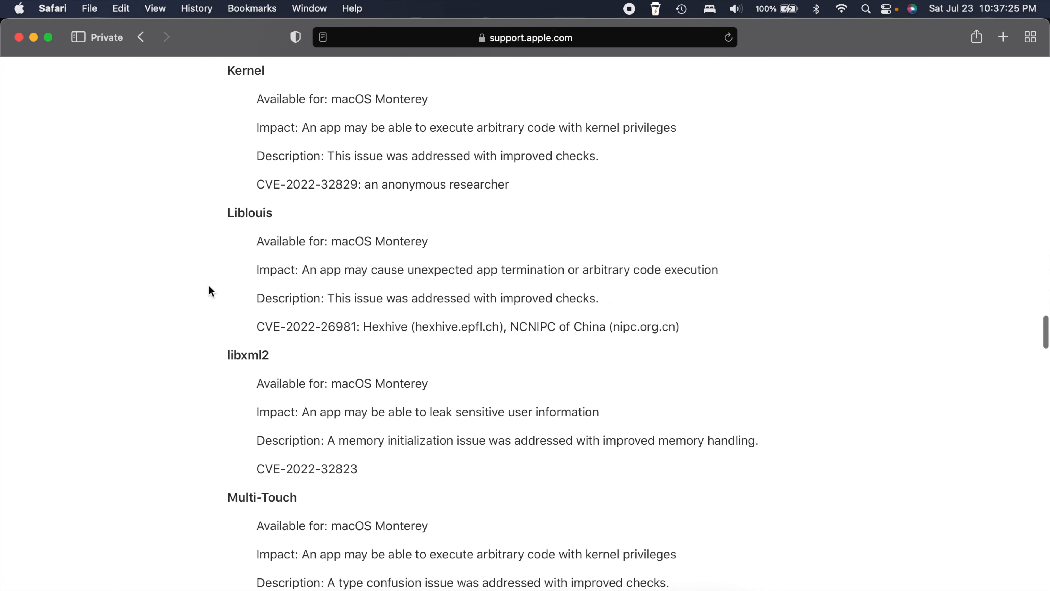
scroll("down", 3)
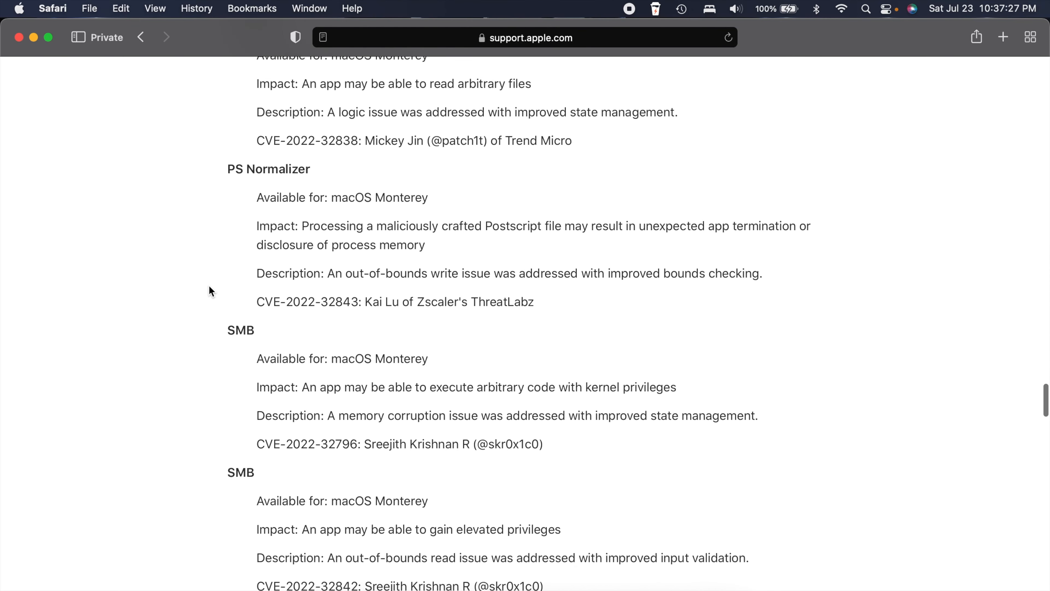
scroll("down", 3)
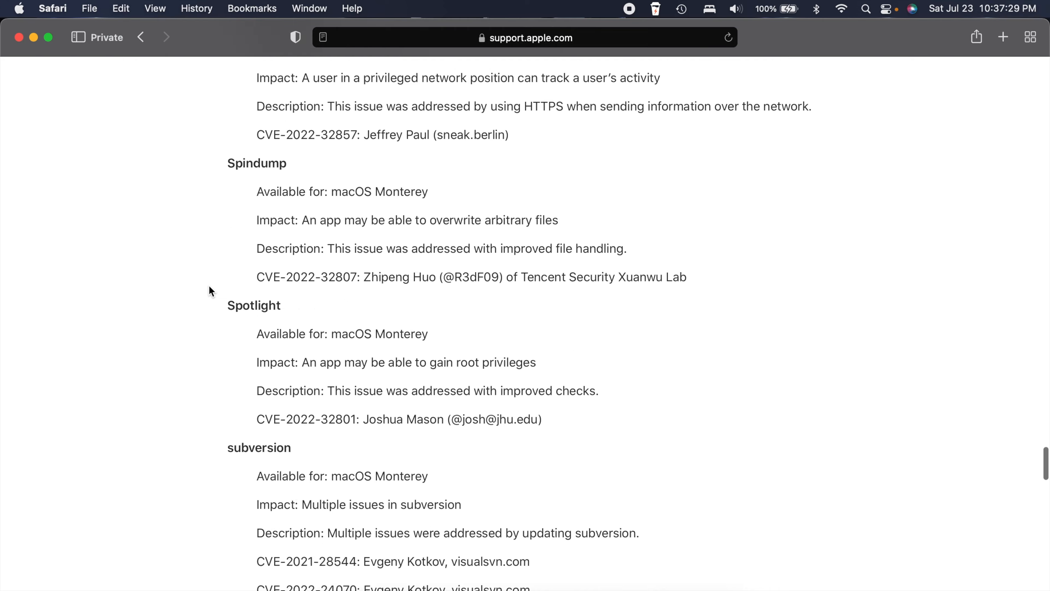
scroll("down", 3)
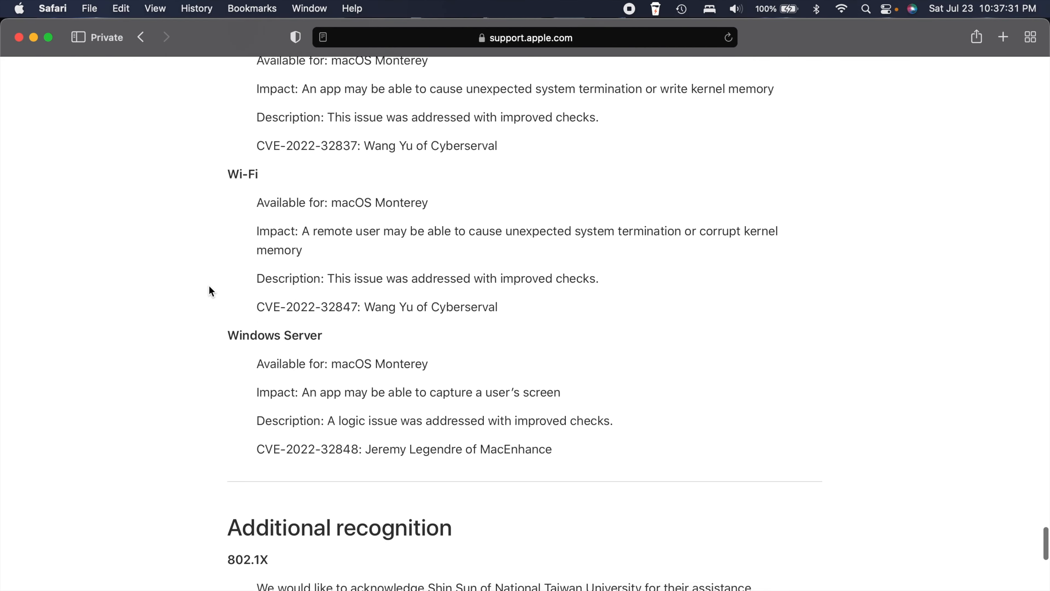
scroll("up", 3)
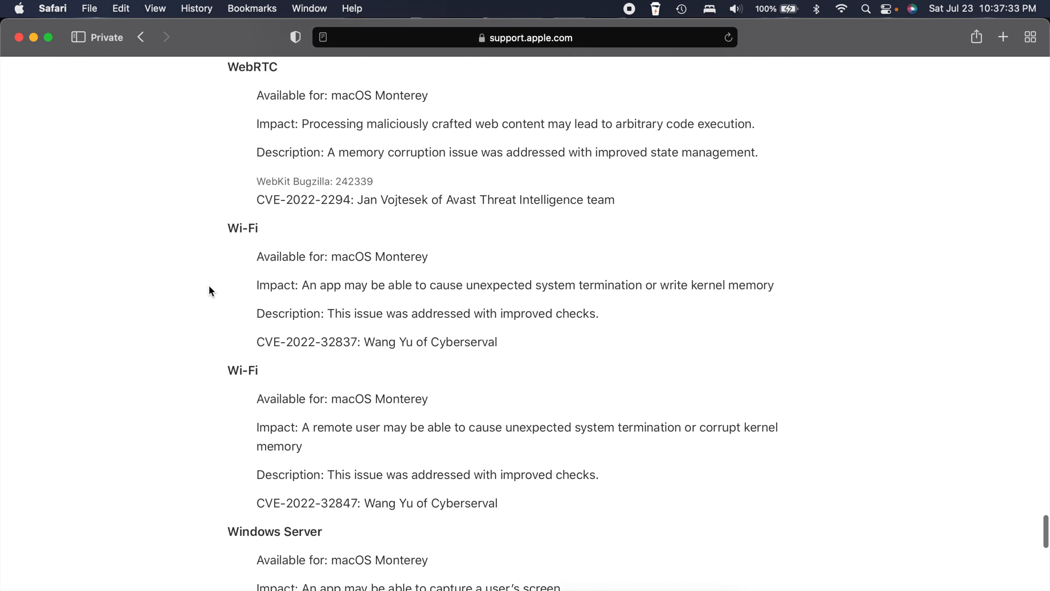
scroll("down", 3)
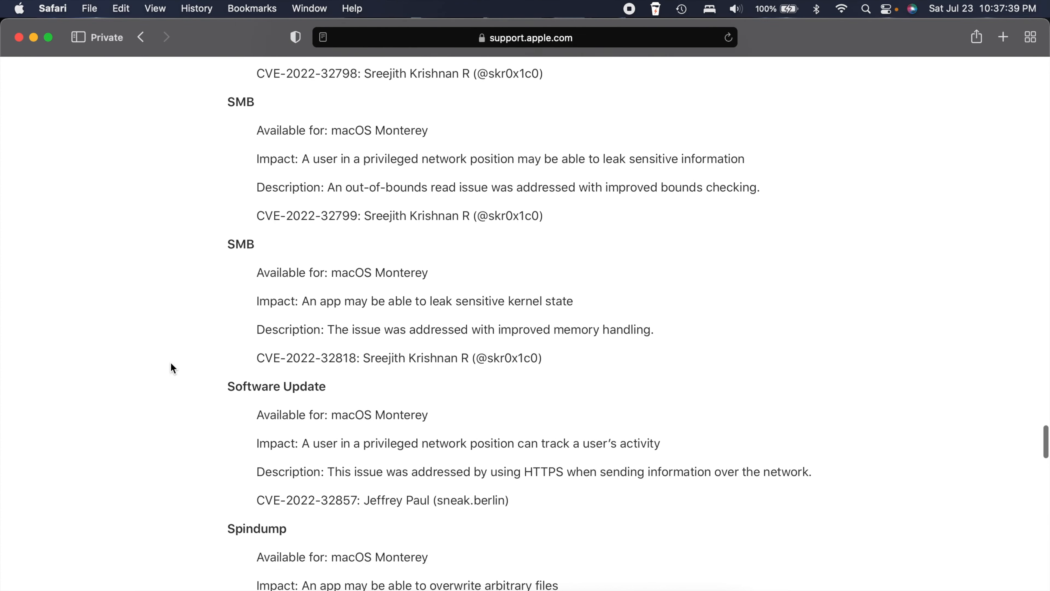
scroll("up", 3)
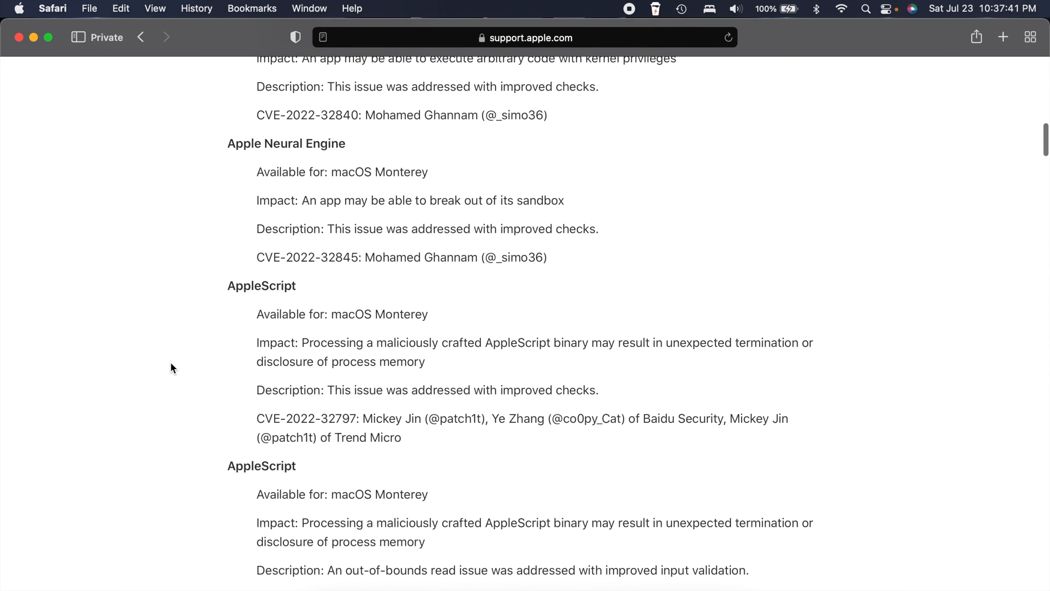
scroll("up", 3)
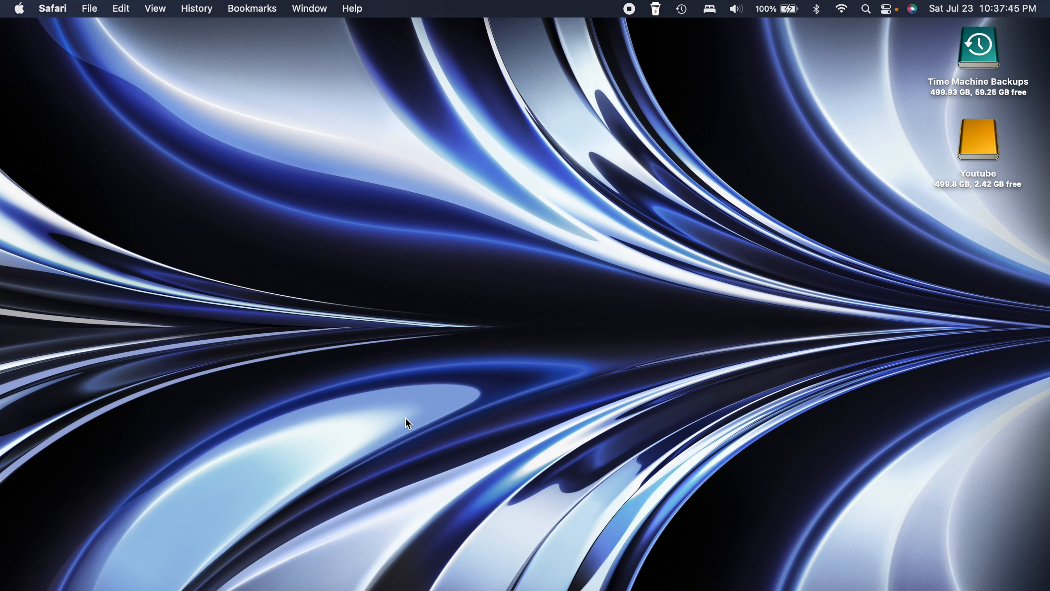
left_click(406, 422)
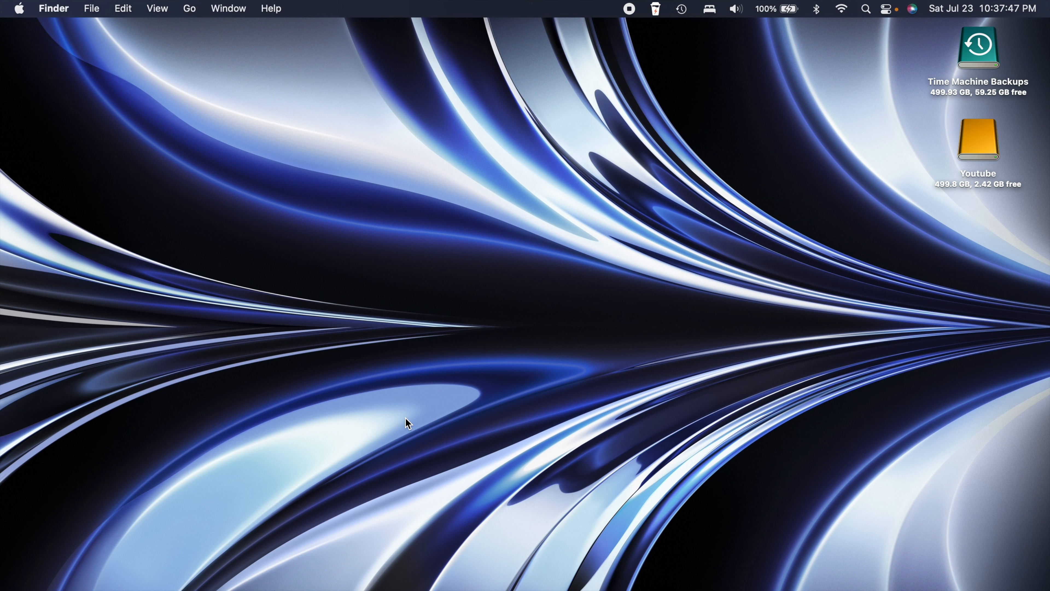